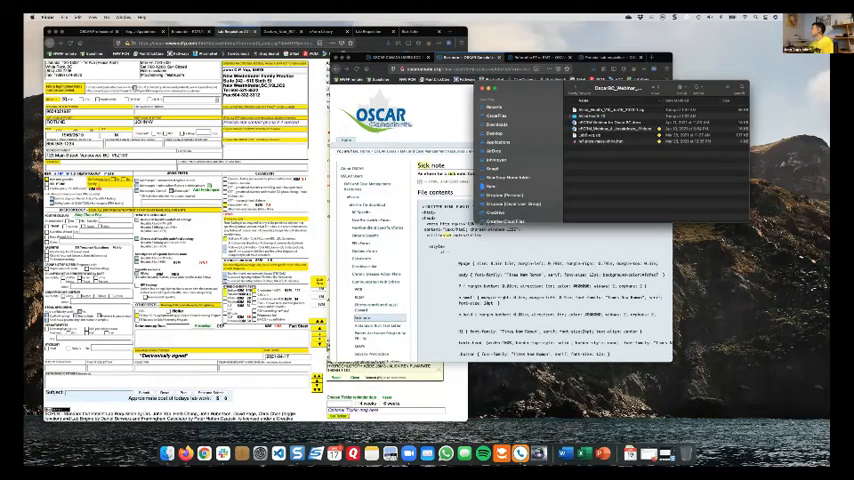
{"action": "left_click", "coordinate": [656, 134]}
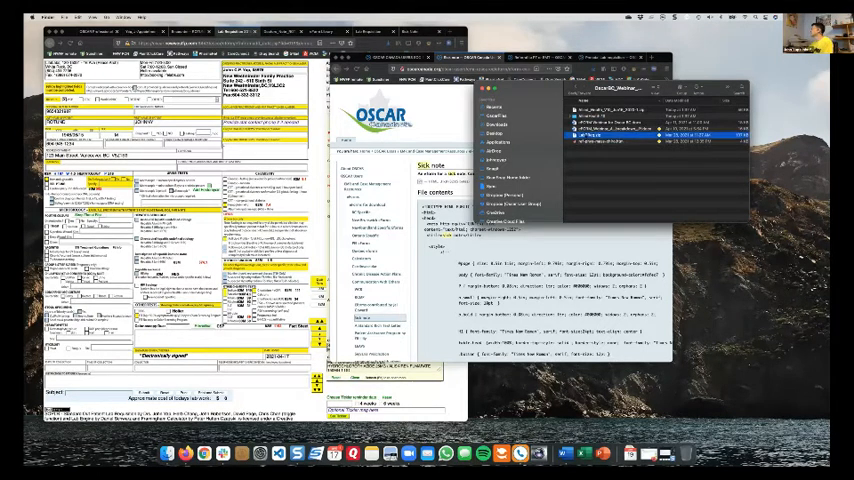
{"action": "left_click", "coordinate": [650, 142]}
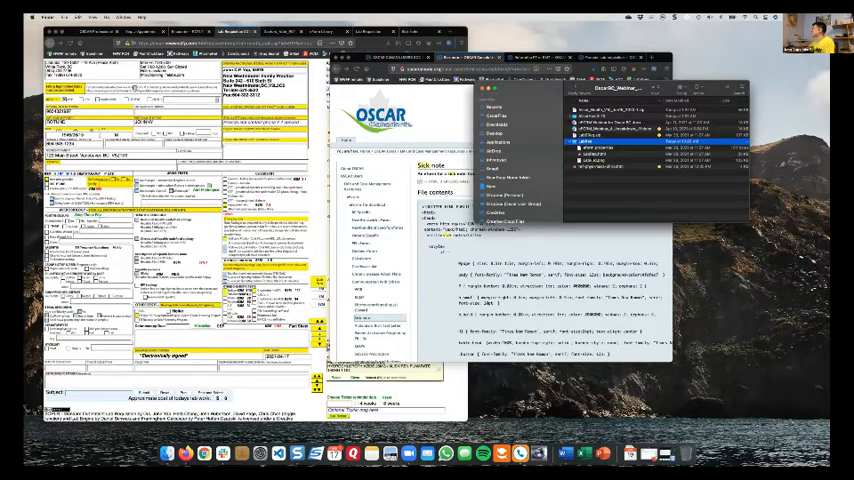
{"action": "left_click", "coordinate": [650, 152]}
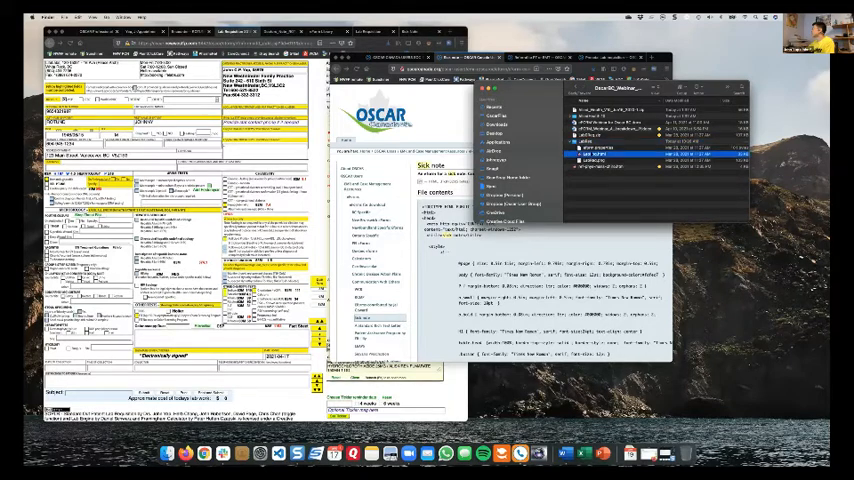